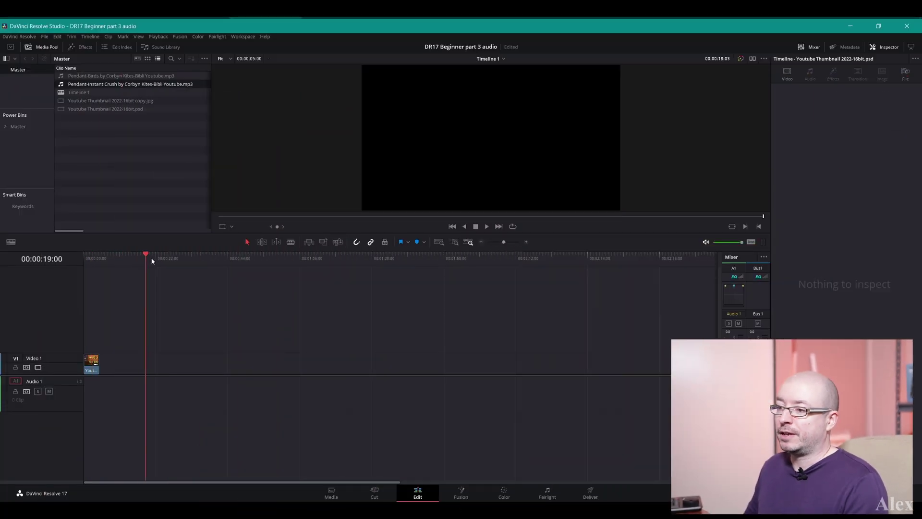
Step: Place the Instant Crush and Birds MP3 clips end to end on audio track A1
left_click(111, 254)
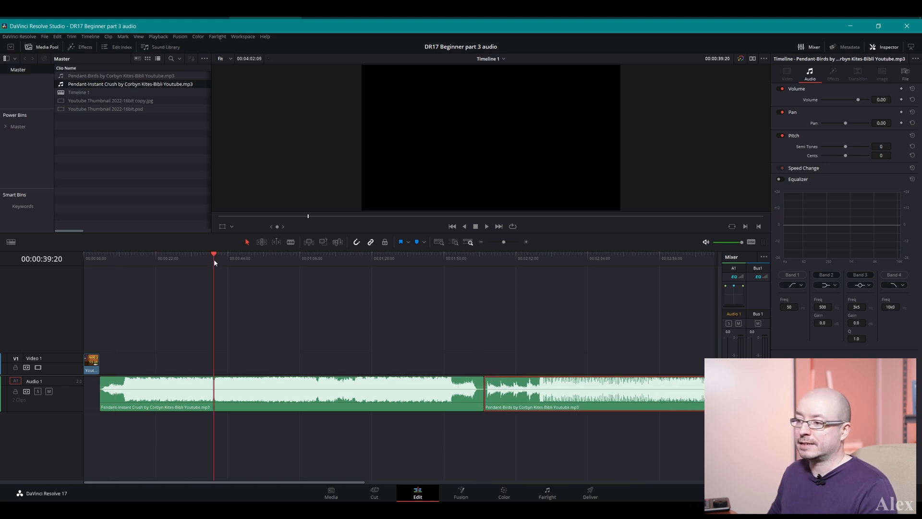
left_click(486, 225)
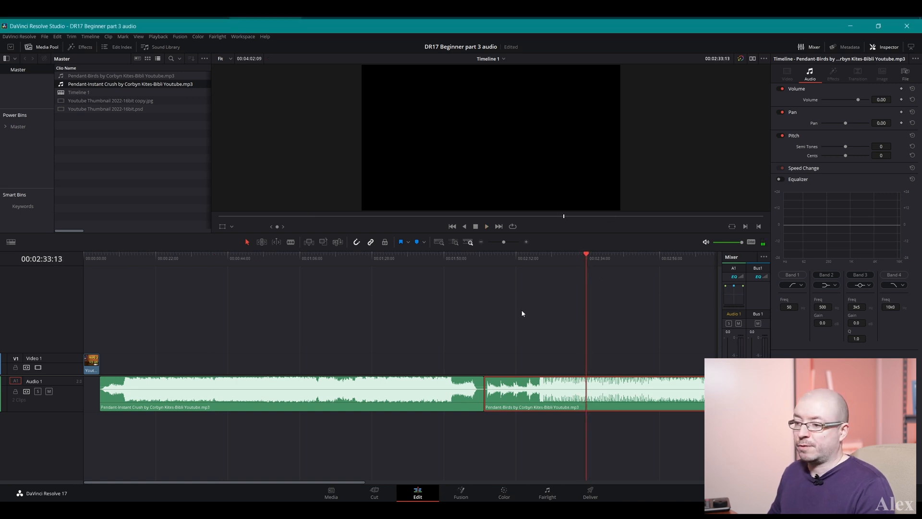
mouse_move(31, 376)
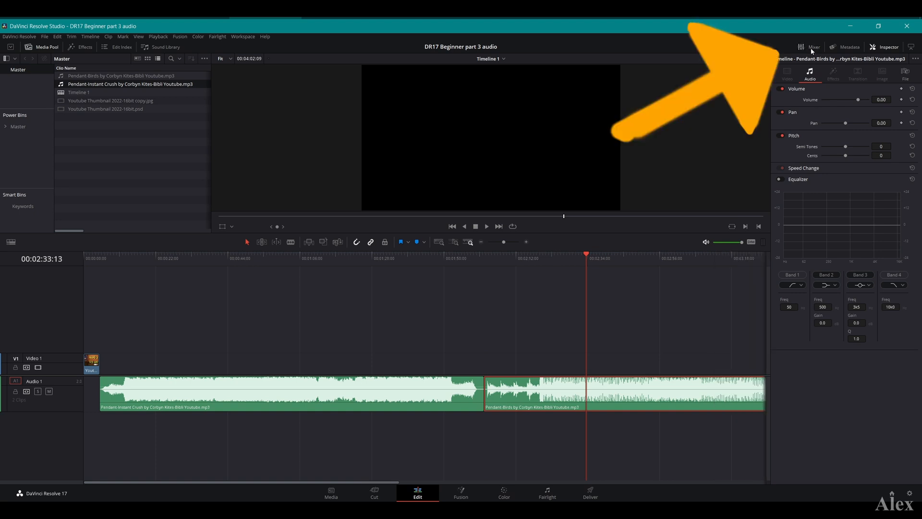
Step: Bring the audio mixer back into view beside the timeline
left_click(814, 47)
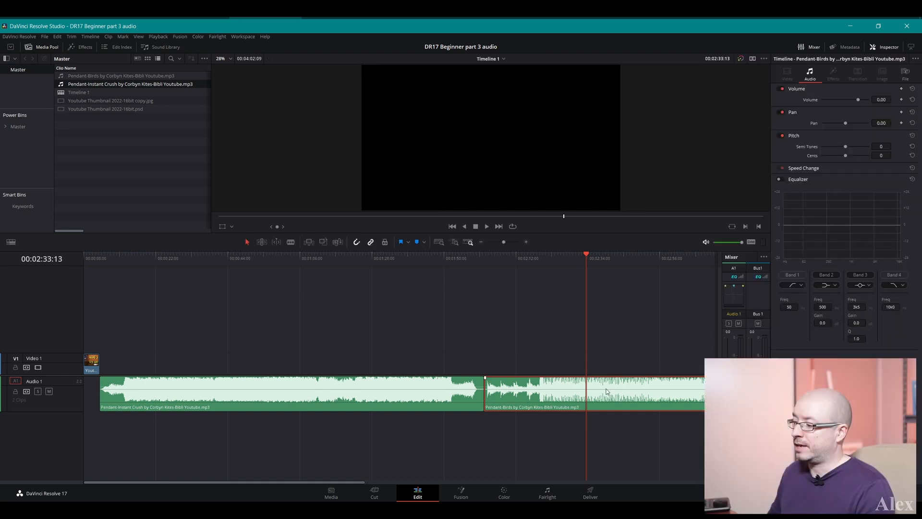
mouse_move(609, 416)
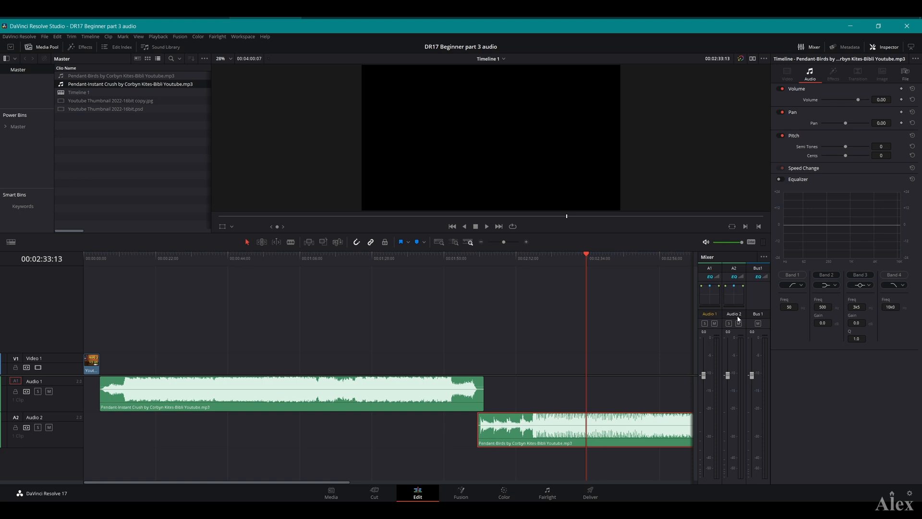
left_click(564, 258)
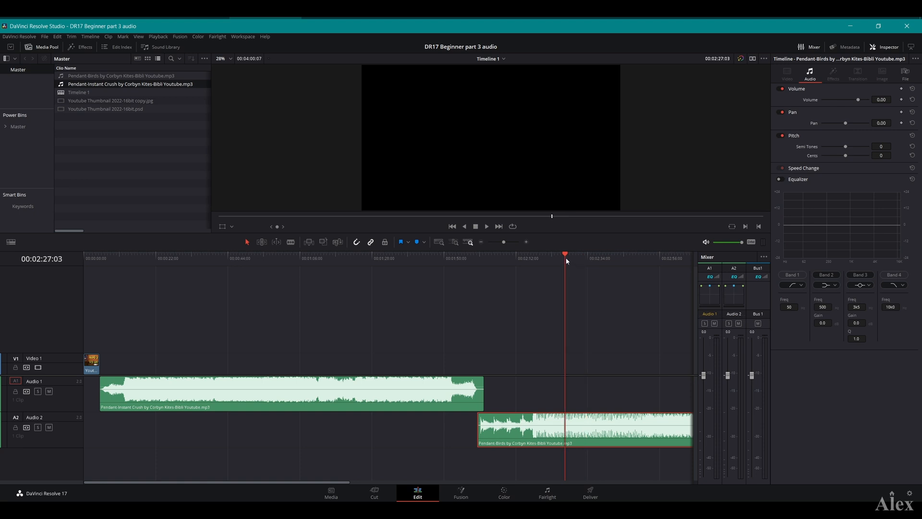
mouse_move(469, 439)
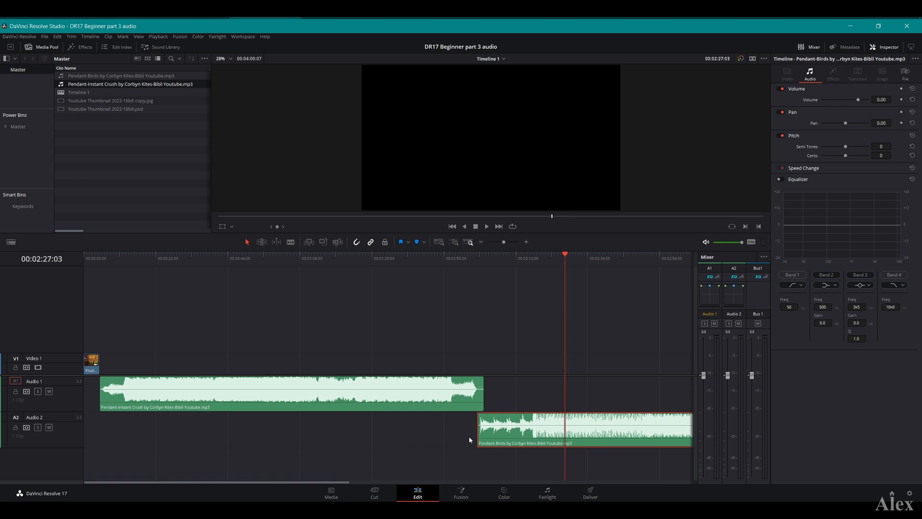
mouse_move(563, 397)
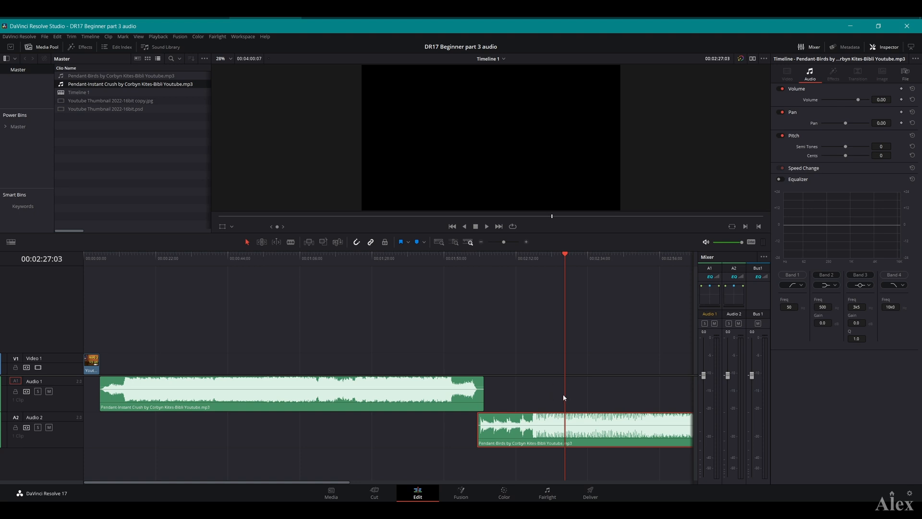
mouse_move(737, 364)
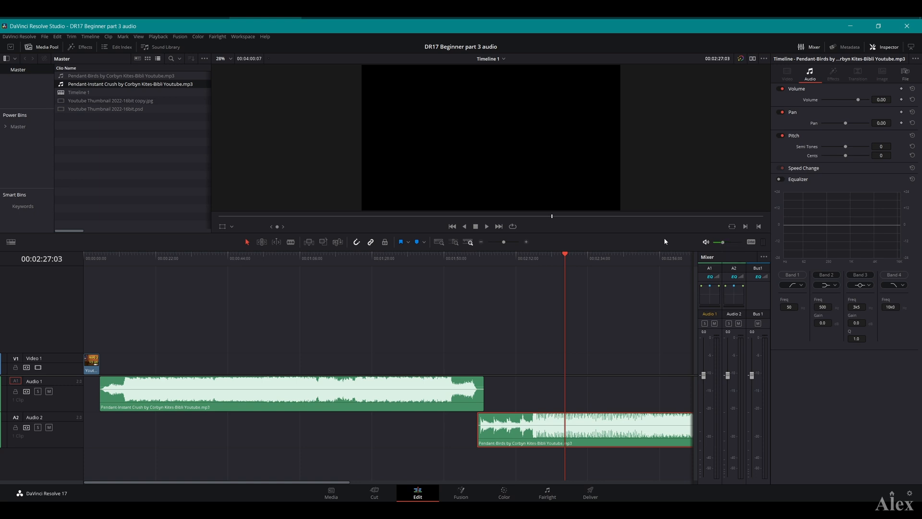
left_click(486, 226)
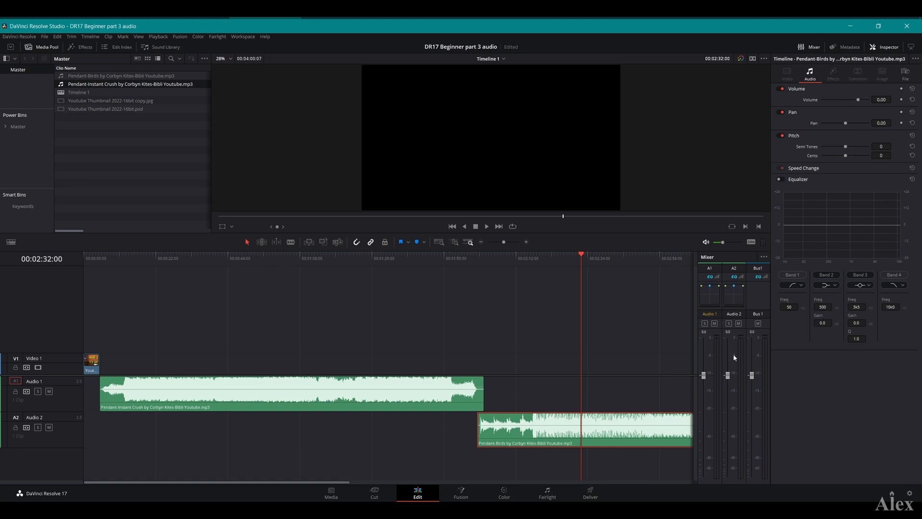
mouse_move(758, 379)
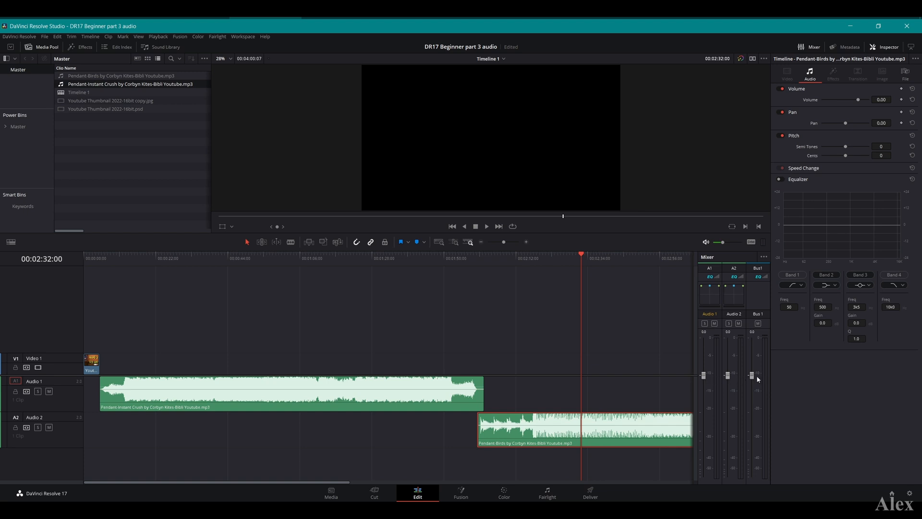
mouse_move(751, 376)
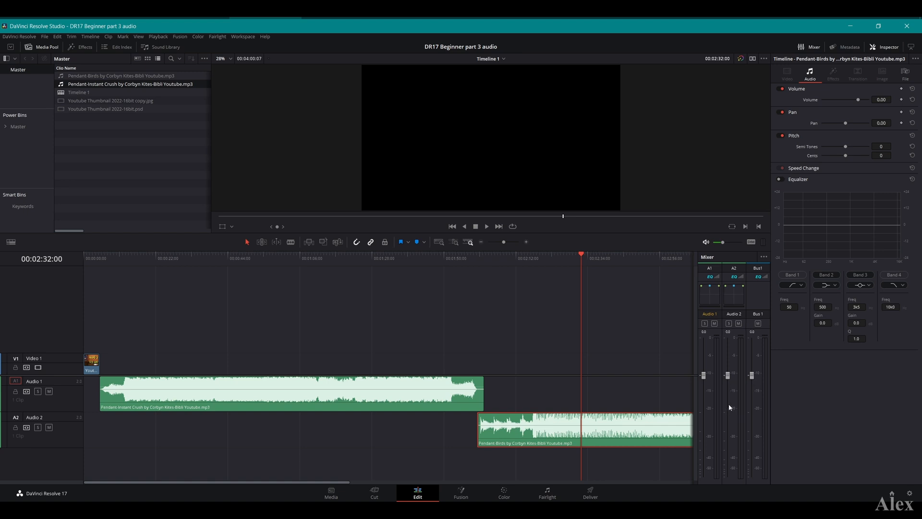
left_click(486, 226)
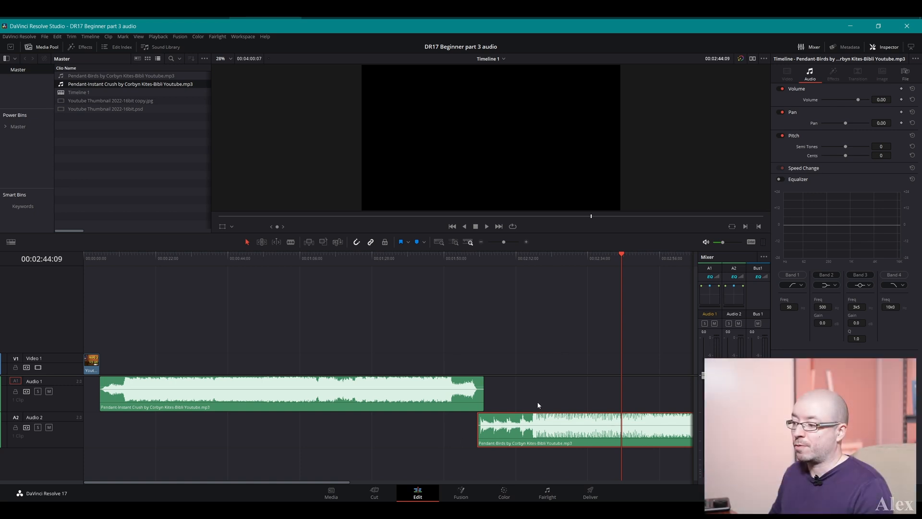
mouse_move(556, 429)
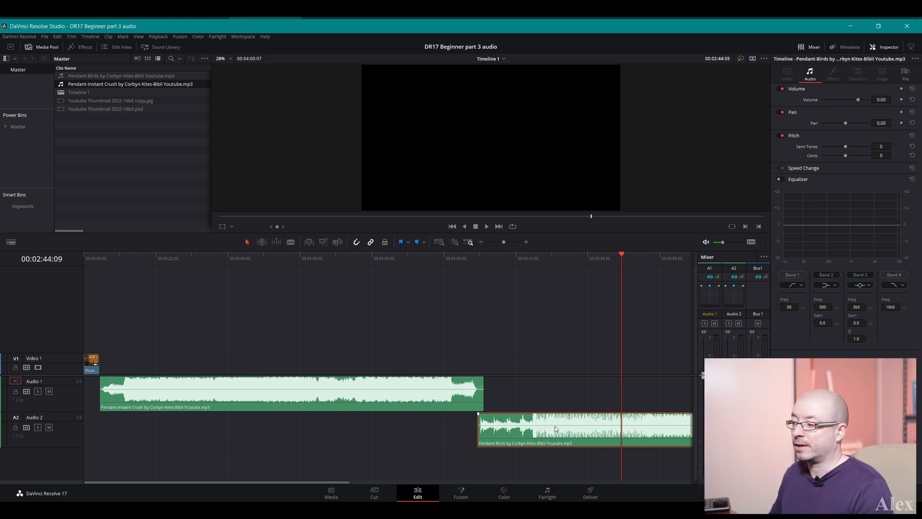
mouse_move(567, 444)
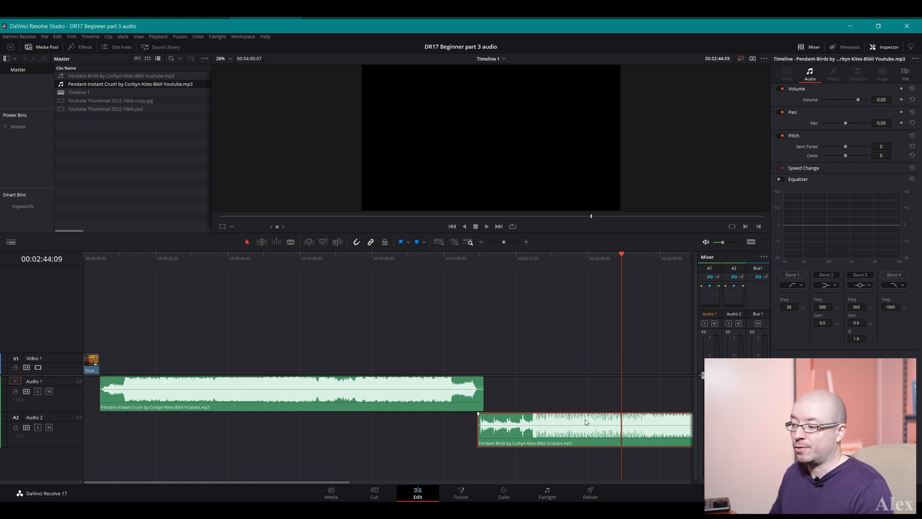
mouse_move(573, 426)
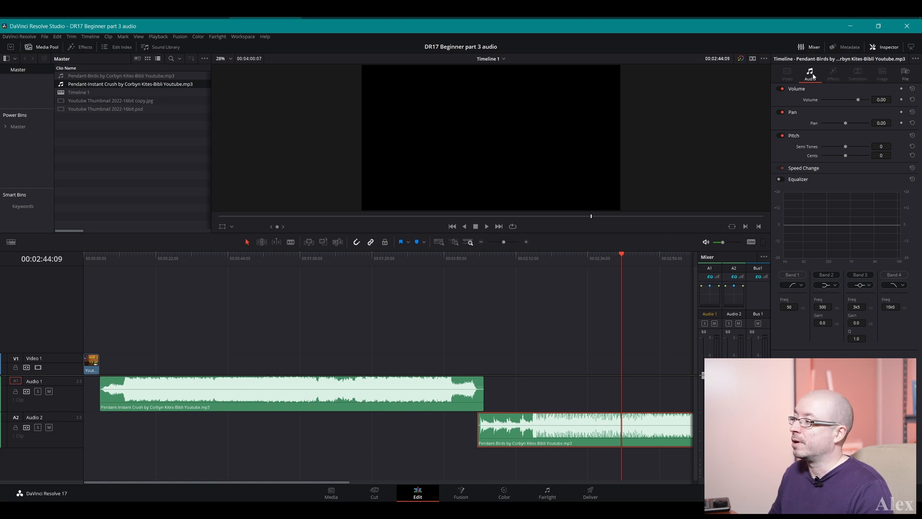
mouse_move(859, 101)
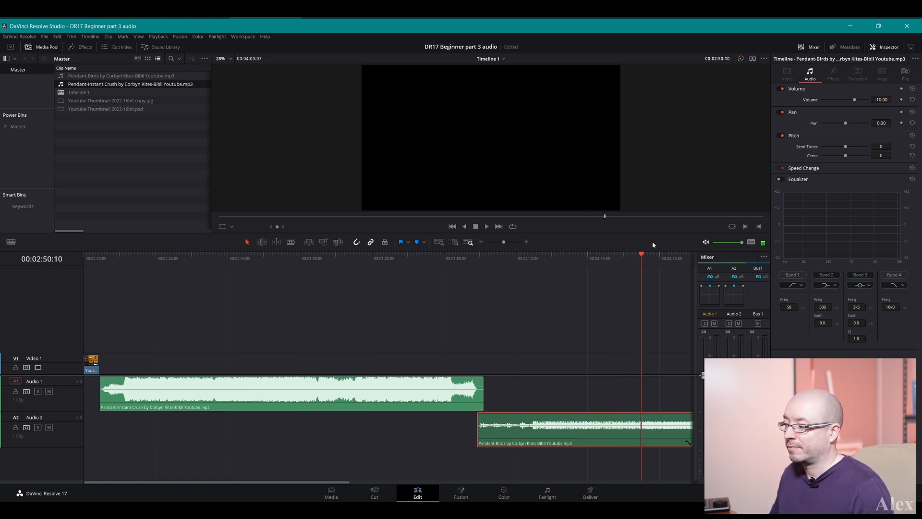
mouse_move(498, 337)
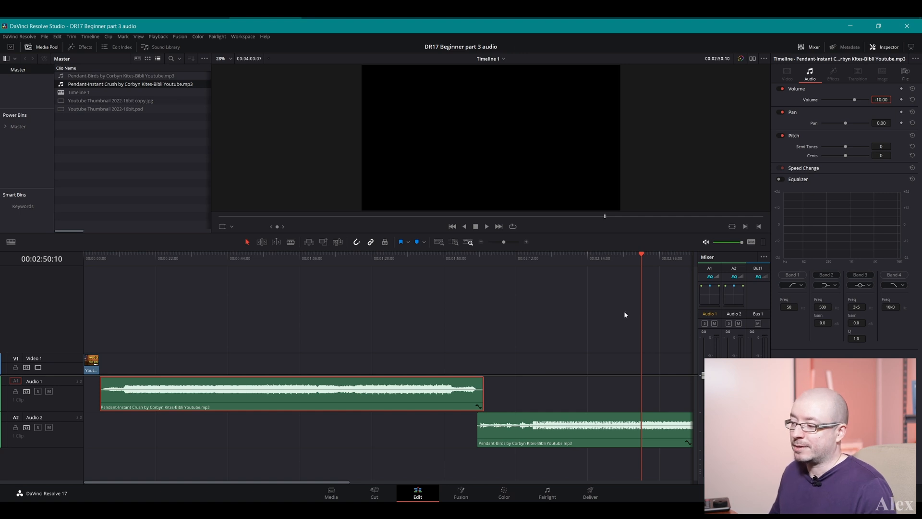
mouse_move(533, 413)
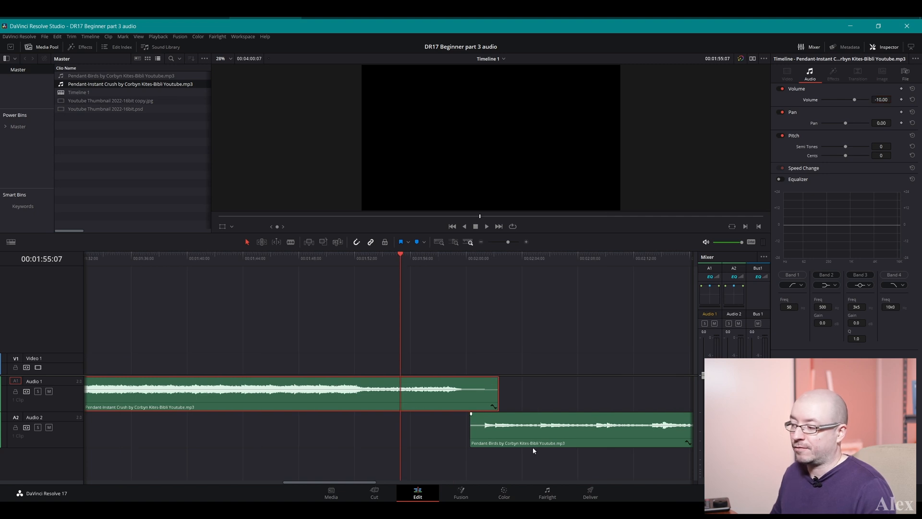
mouse_move(563, 420)
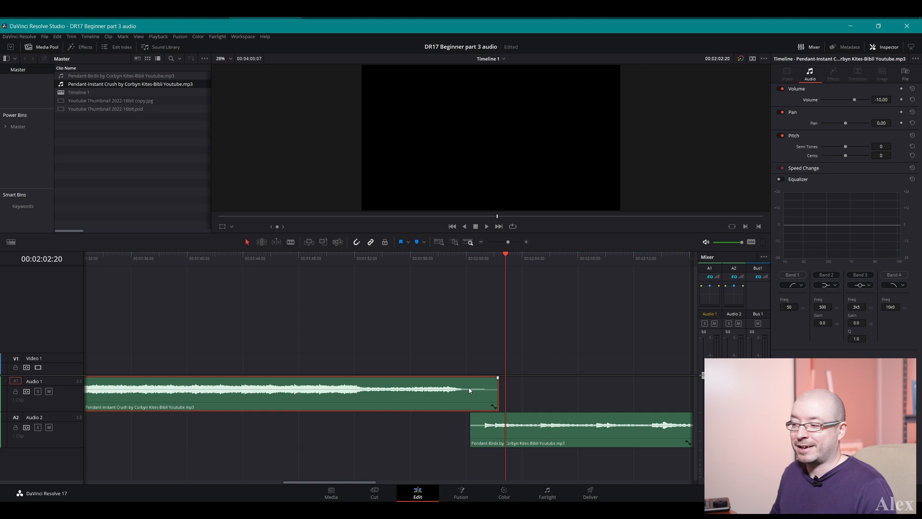
mouse_move(410, 402)
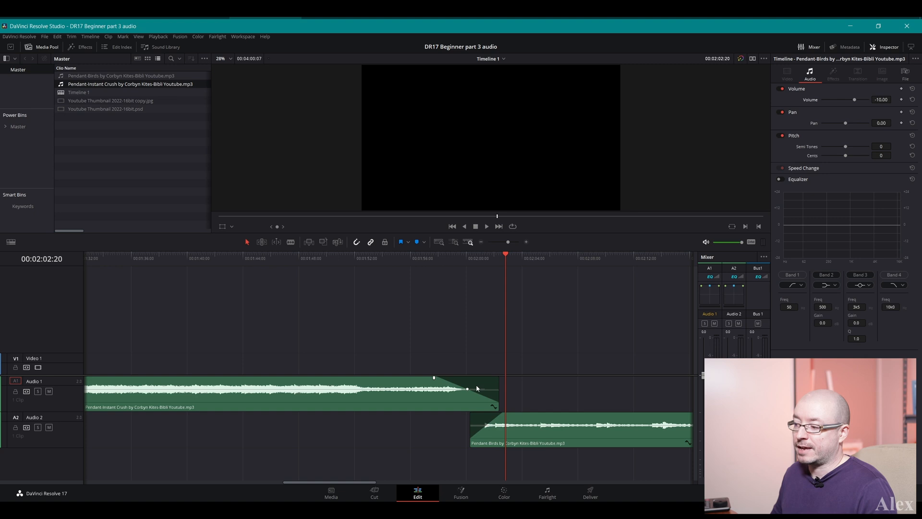
mouse_move(467, 390)
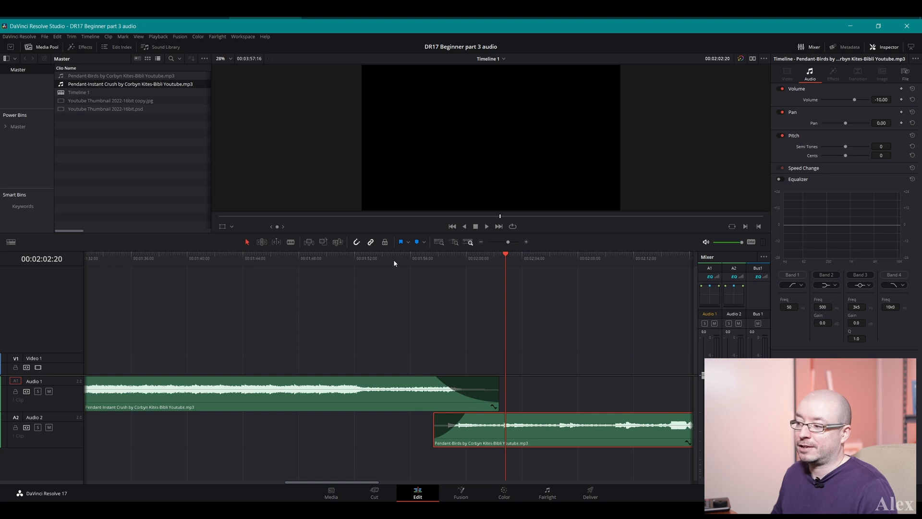
Step: Park the playhead before the crossfade and play back the fade-out into the Birds fade-in
left_click(394, 258)
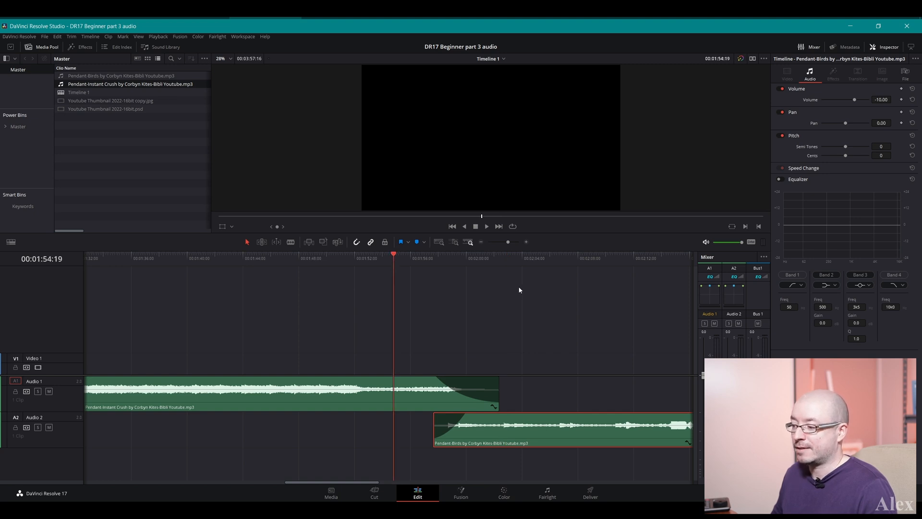
left_click(486, 226)
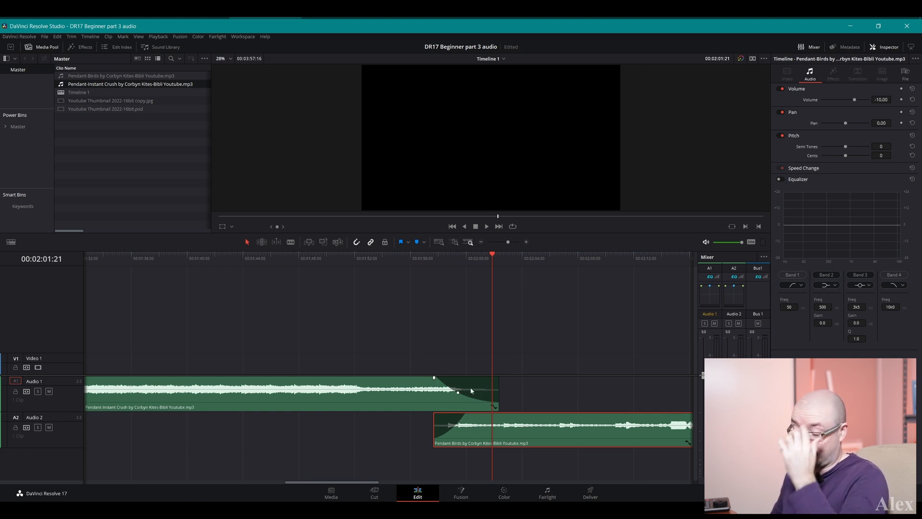
mouse_move(462, 410)
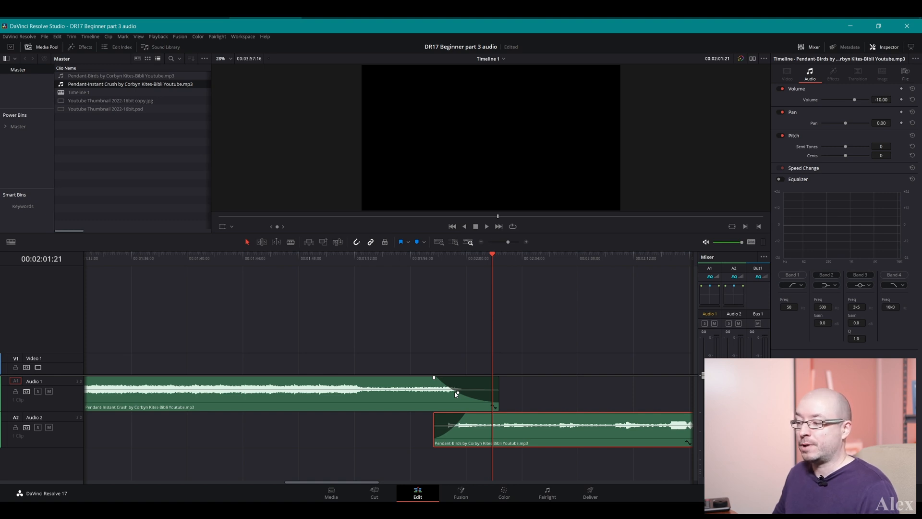
mouse_move(316, 392)
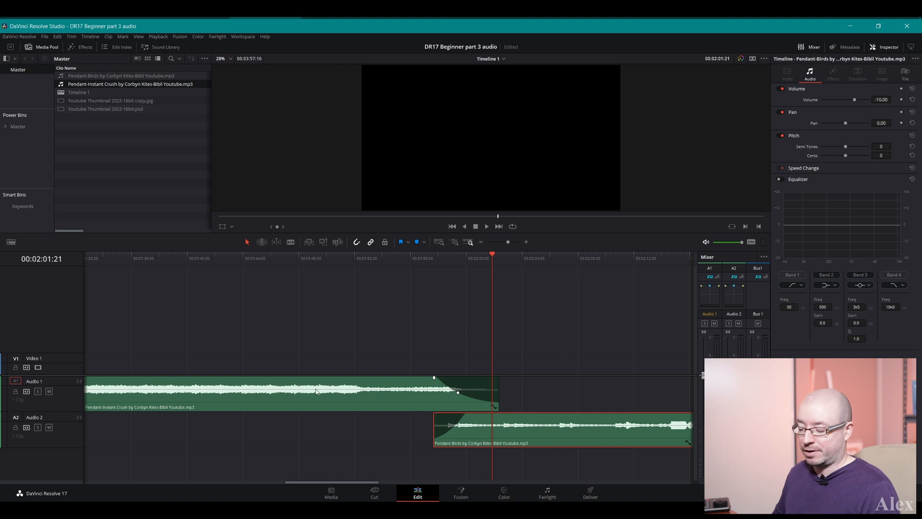
Step: Reshape the fade curve and keyframe a short volume dip in the first song near 21 seconds
left_click(290, 242)
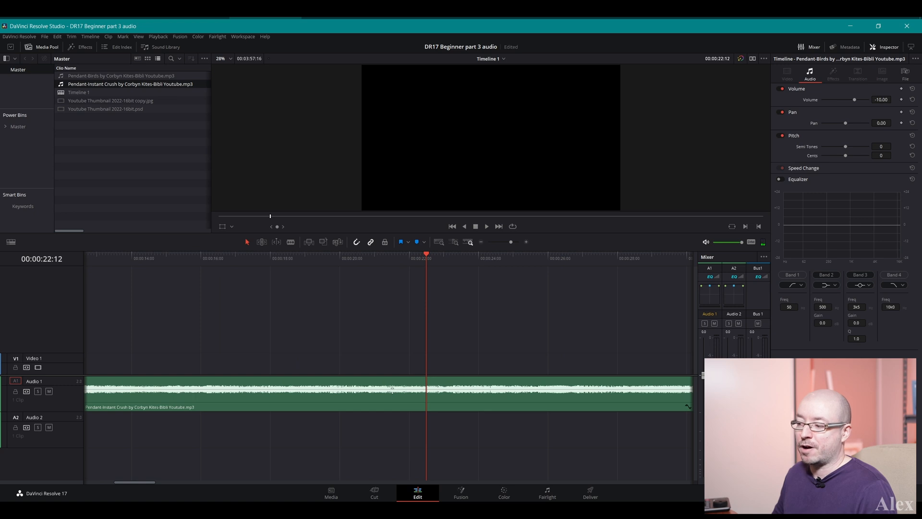
mouse_move(410, 426)
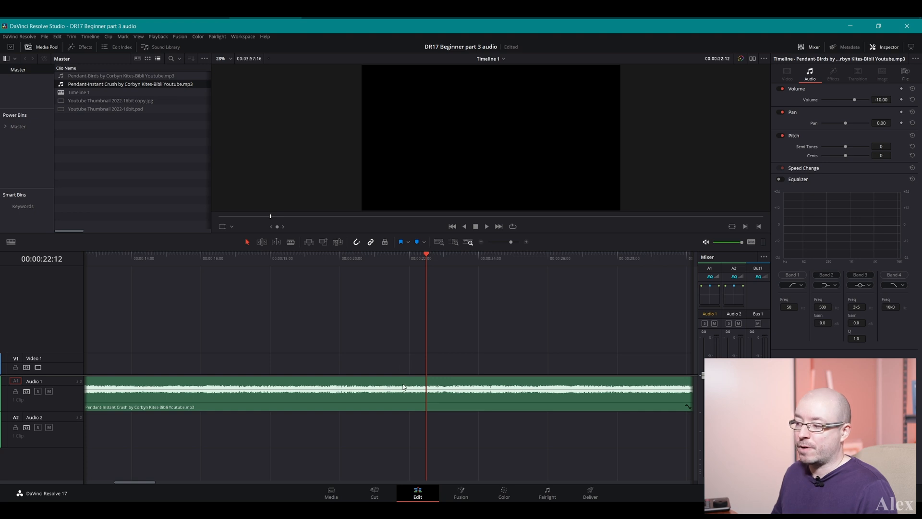
mouse_move(404, 387)
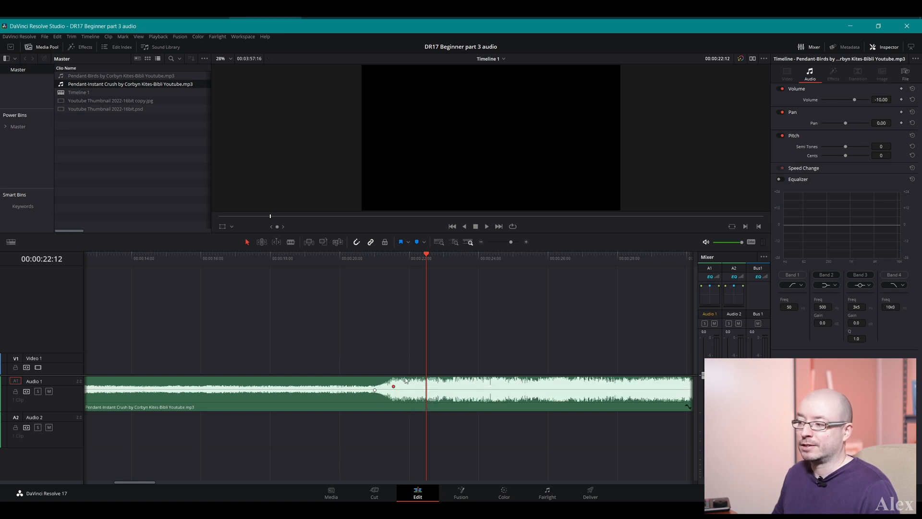
left_click(345, 259)
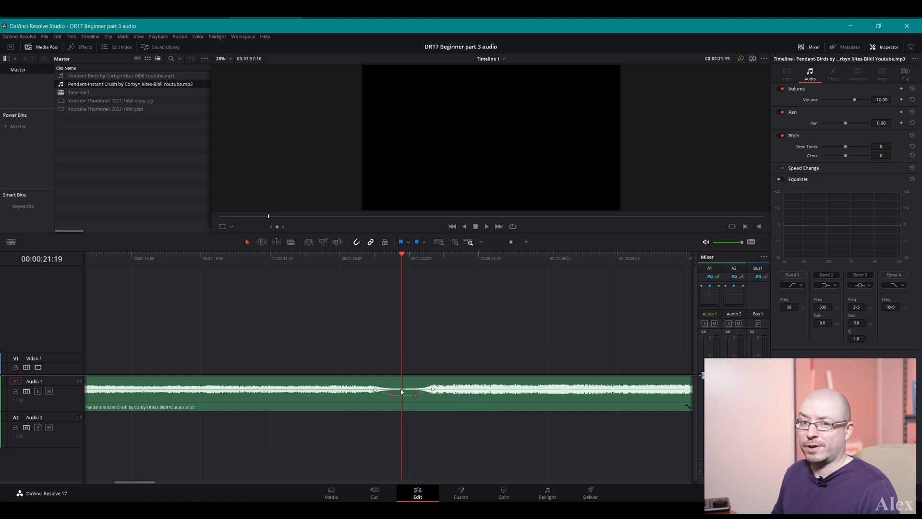
left_click(335, 258)
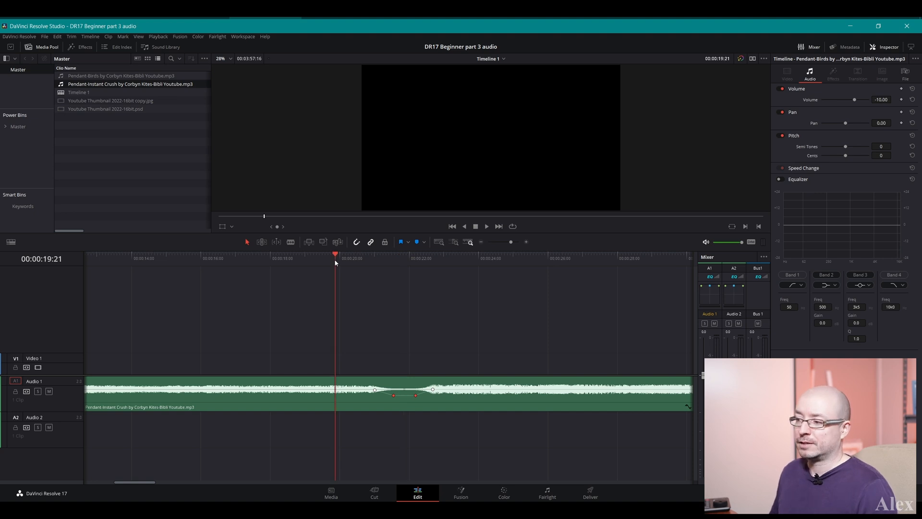